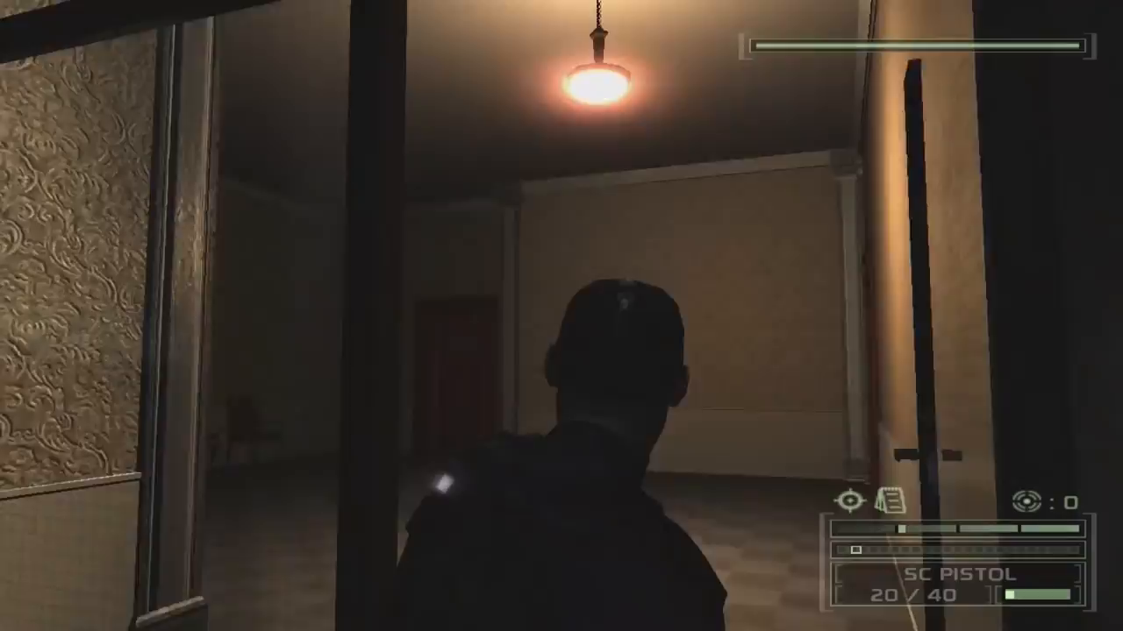
key(v)
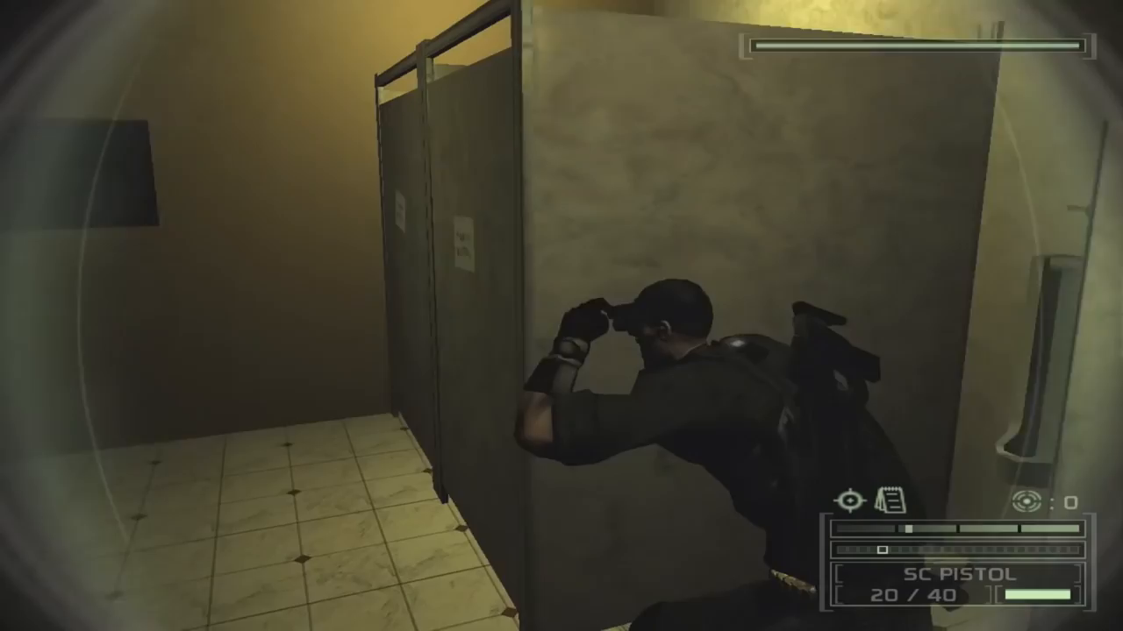
key(v)
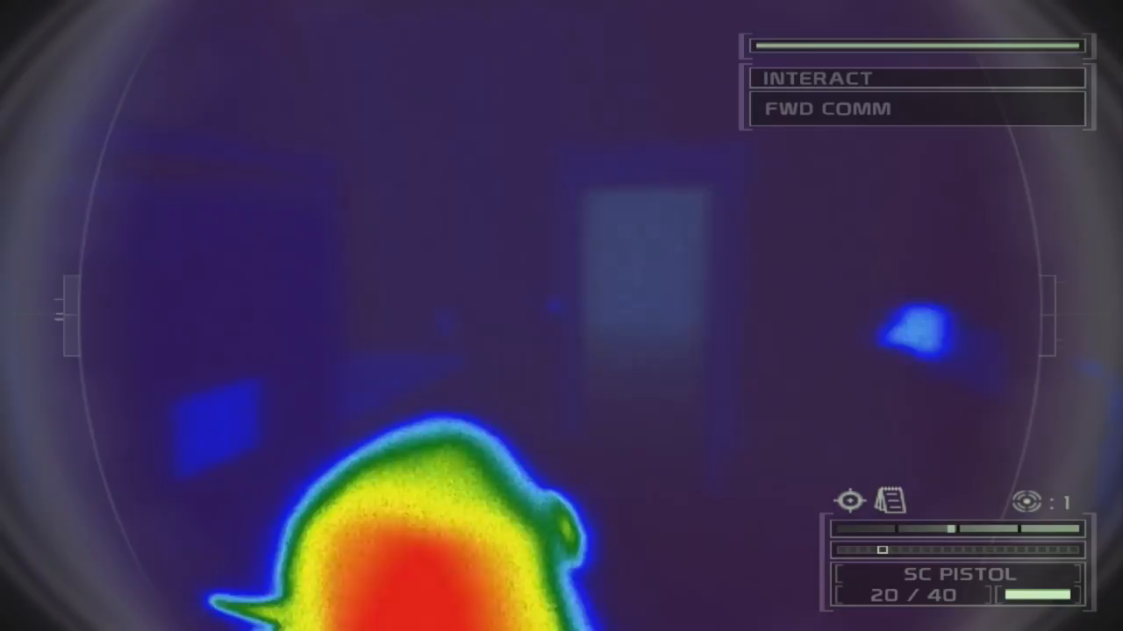
click(561, 316)
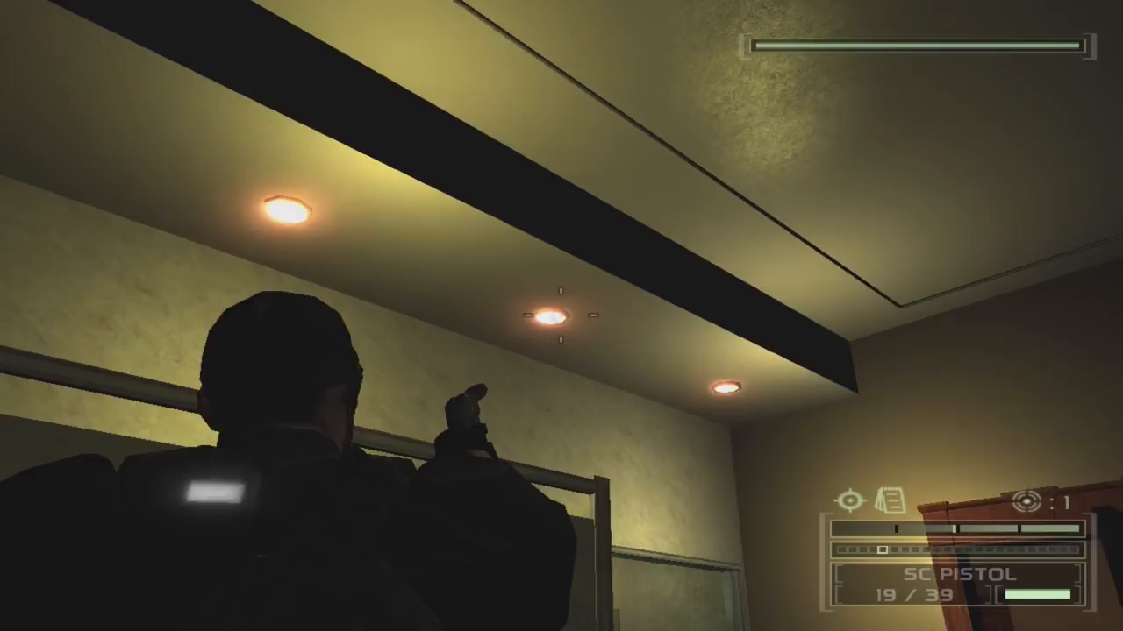
click(561, 316)
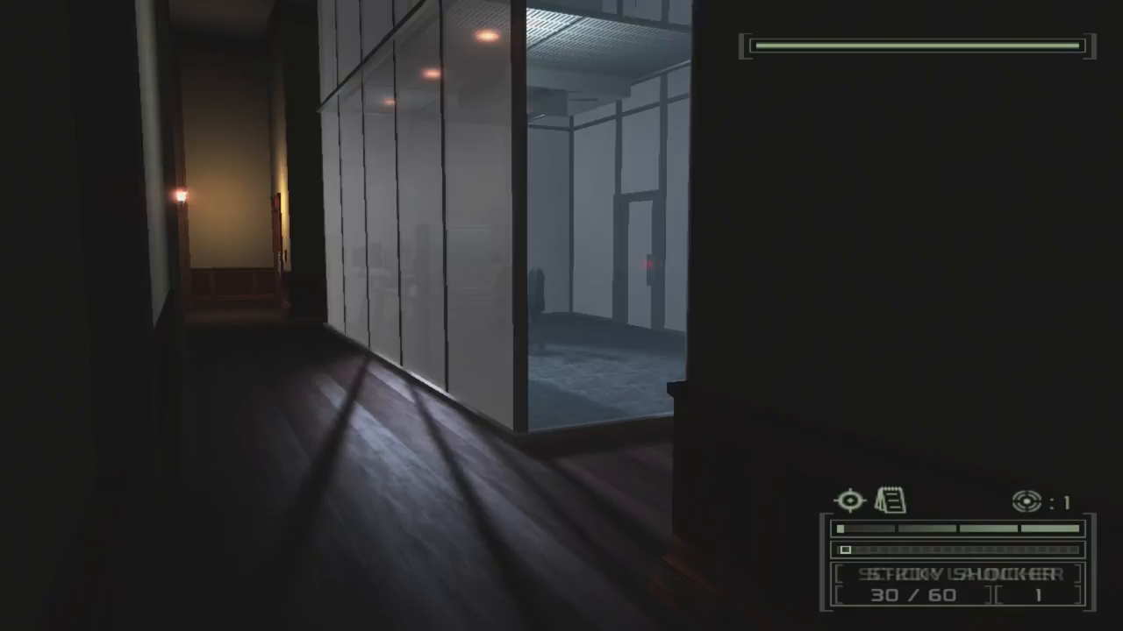
key(tab)
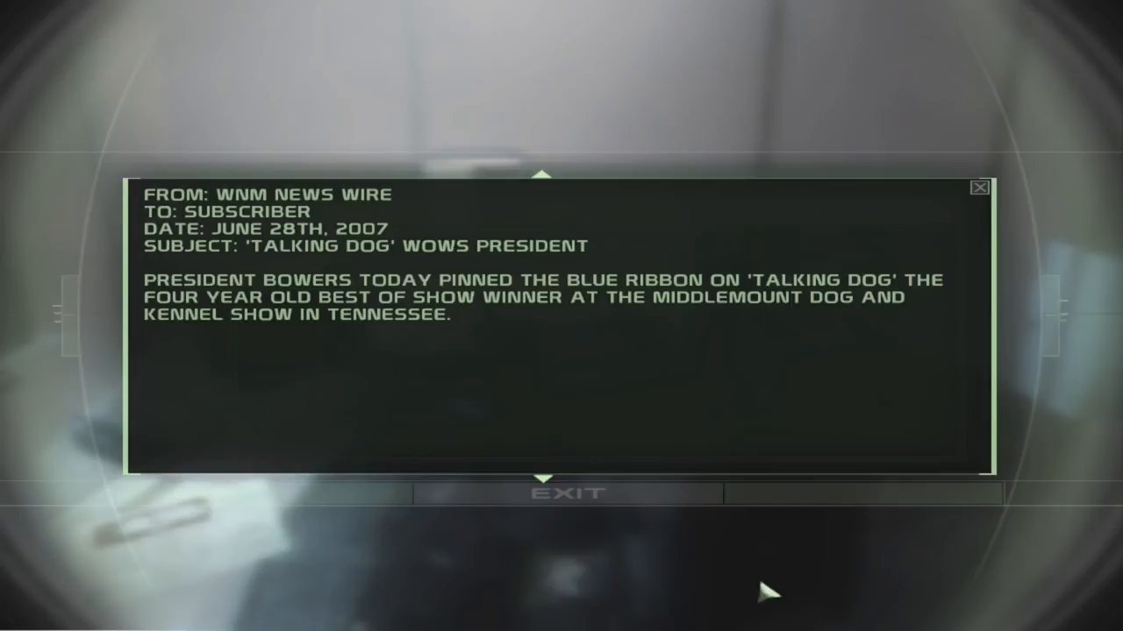
click(980, 188)
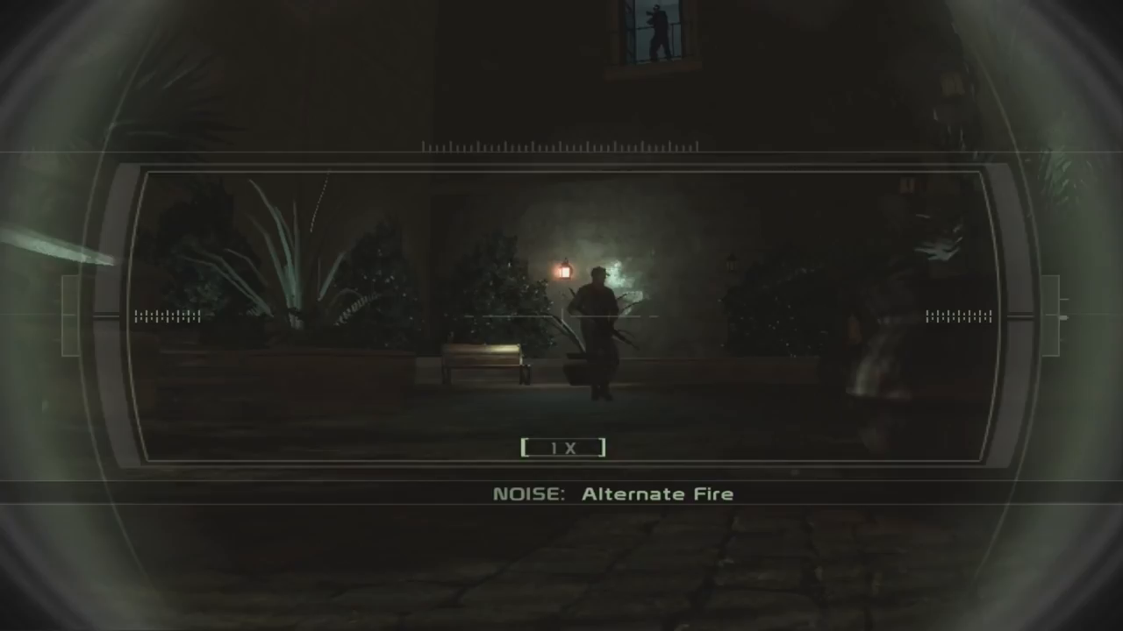
click(579, 307)
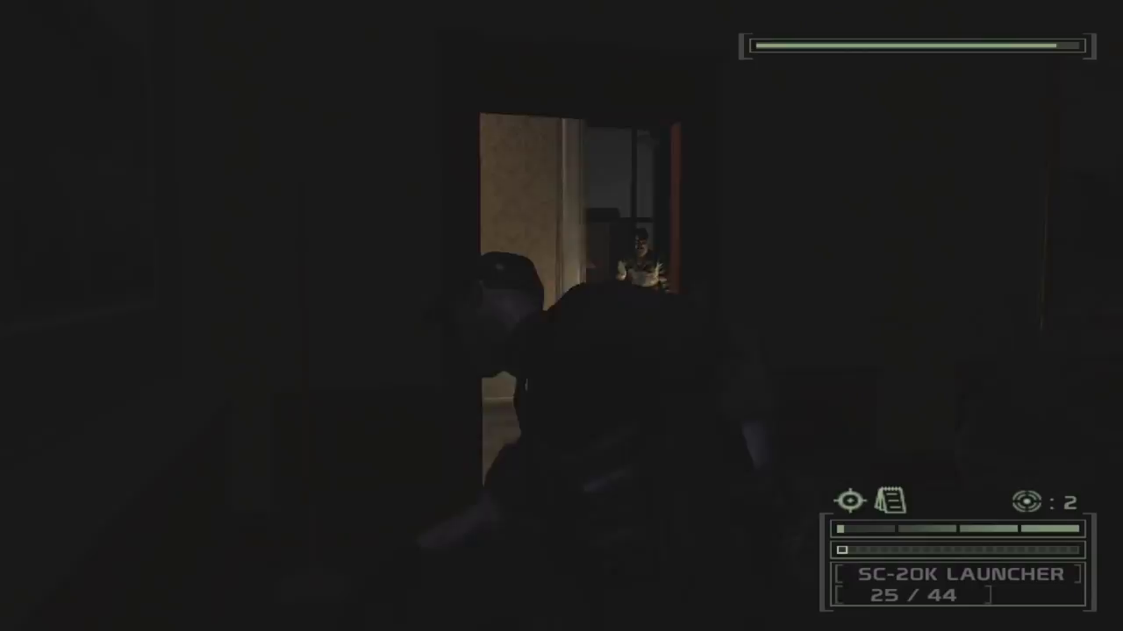
click(562, 315)
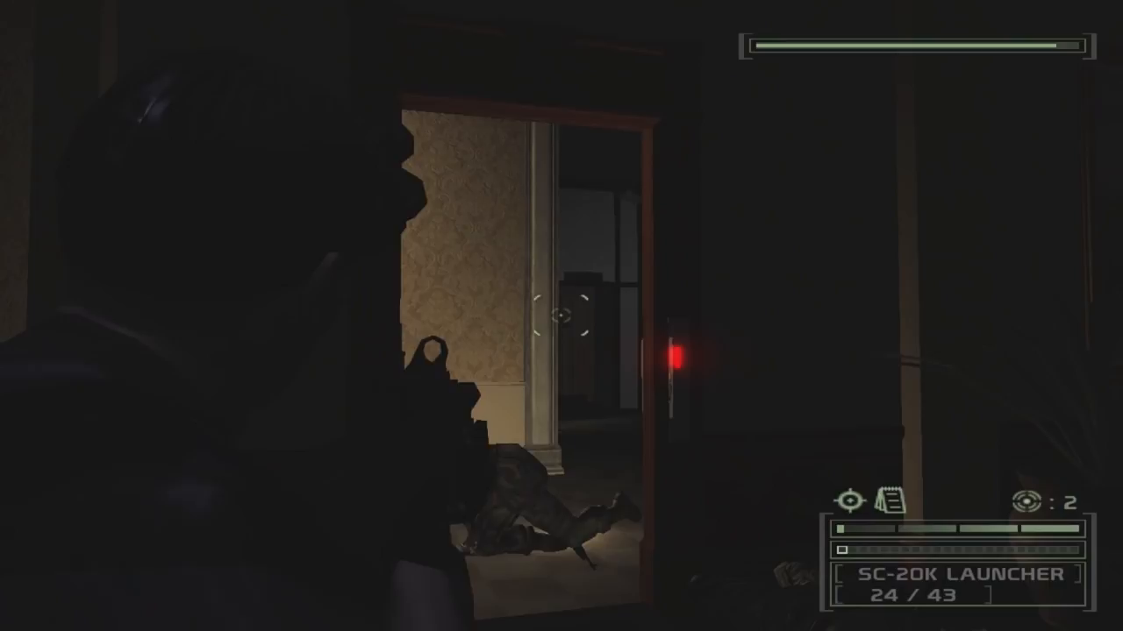
click(561, 316)
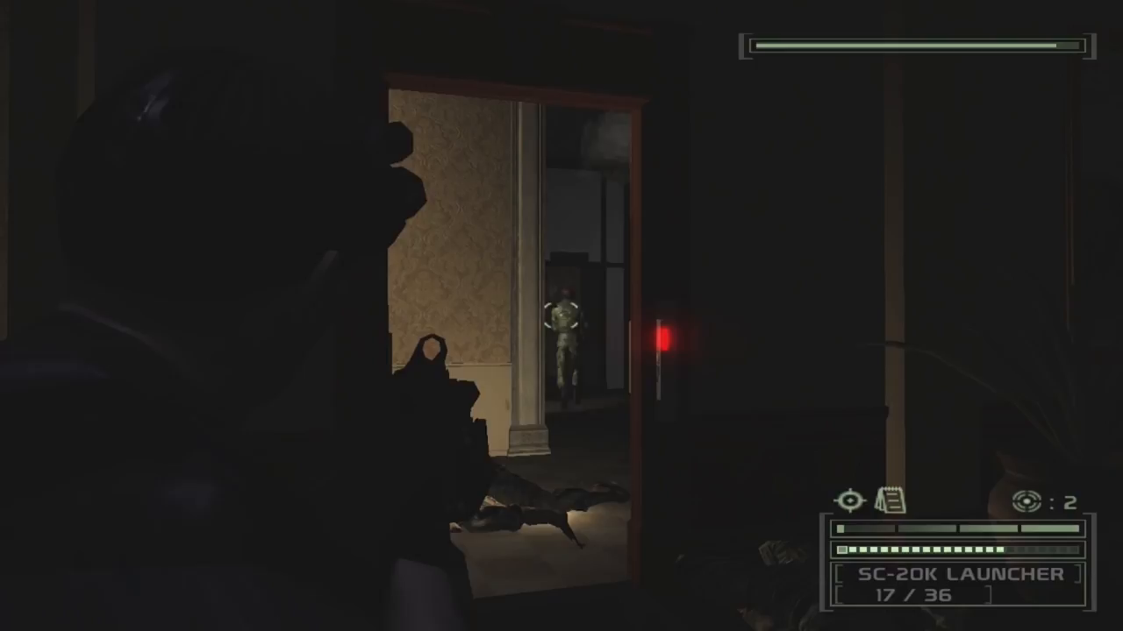